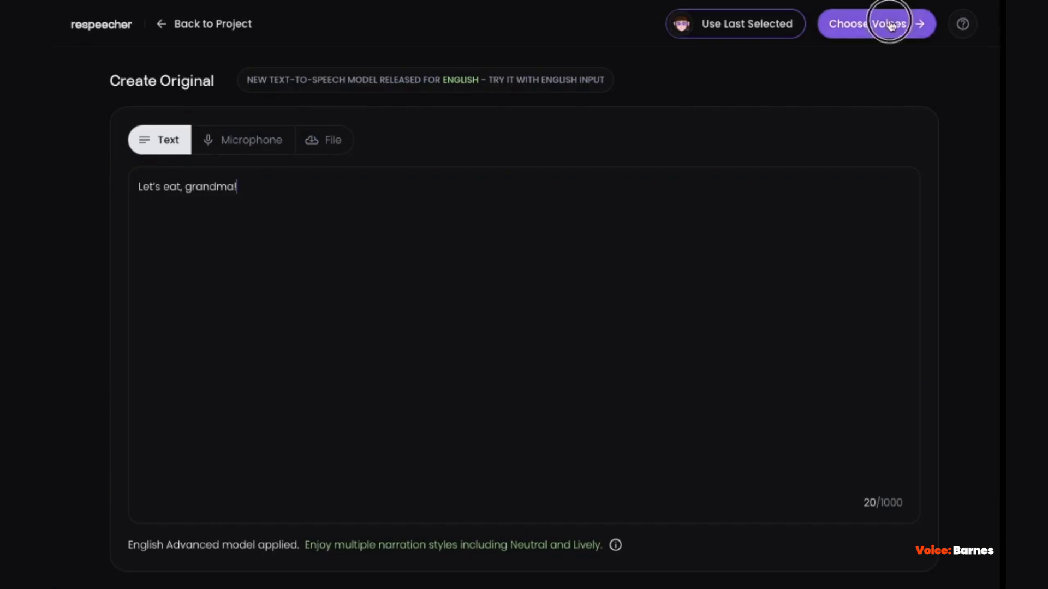
# - Proceed to Choose Voices and return to the Projects list
pyautogui.click(888, 24)
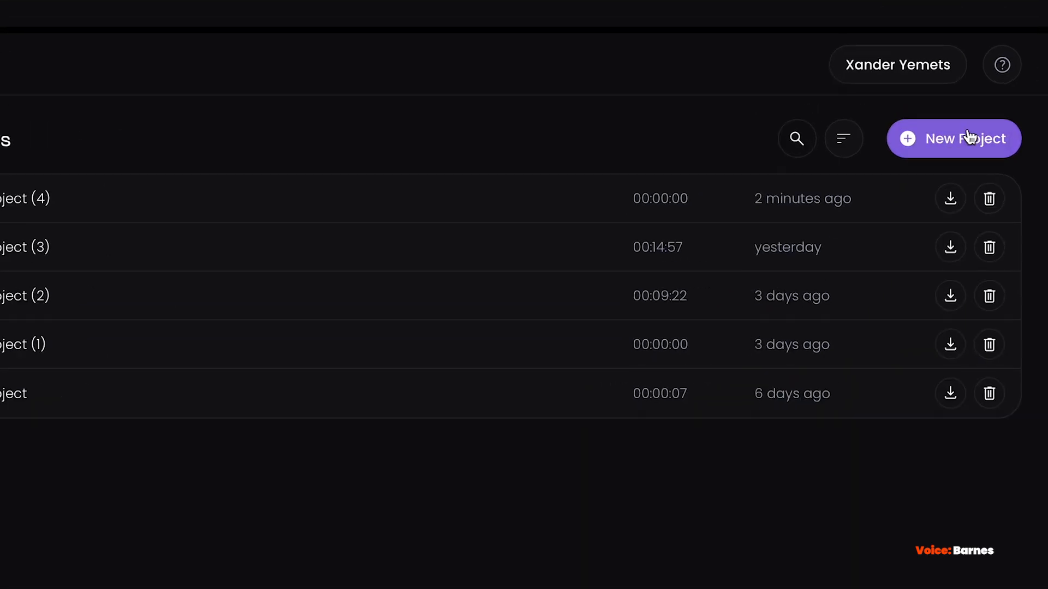
# - Start a new project and enter the text 'Let's eat, grandma!' in the Text box
pyautogui.click(966, 138)
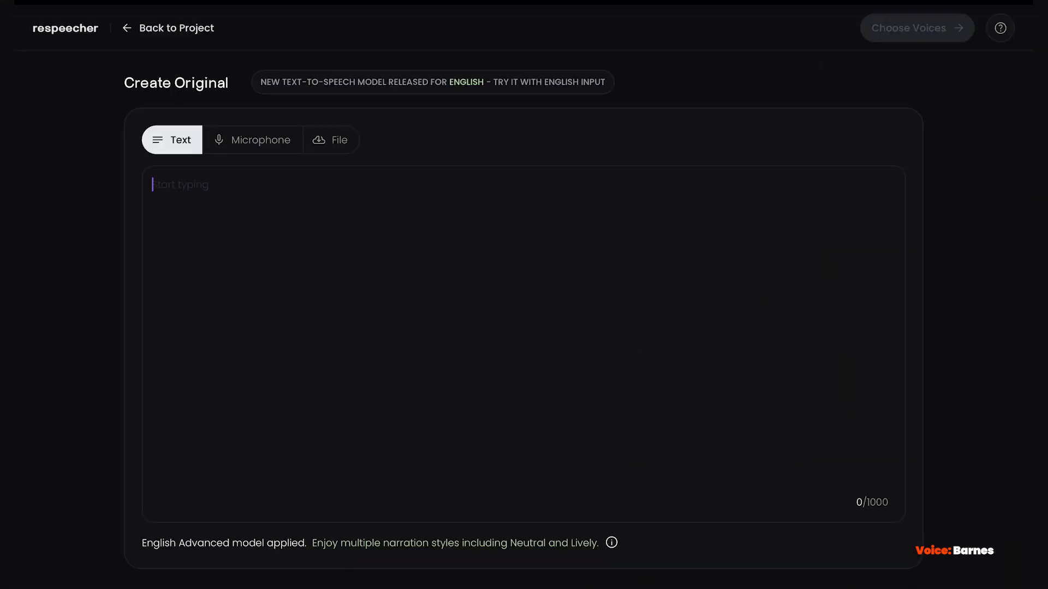
pyautogui.write('Dearest Grandmother, shall we partake in this fine meal?')
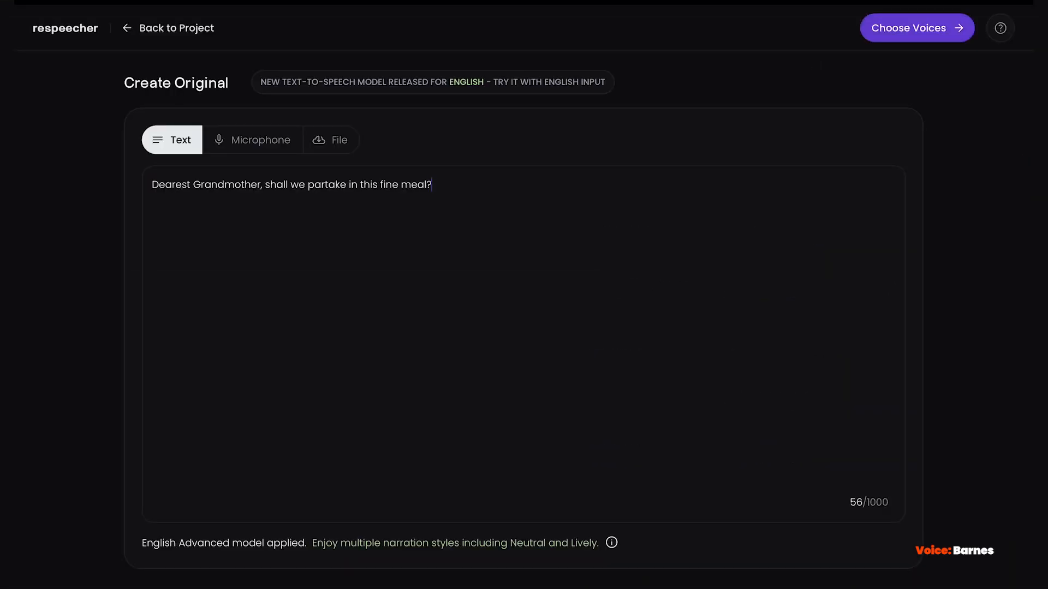
pyautogui.write("Let's eat ASAP grandma")
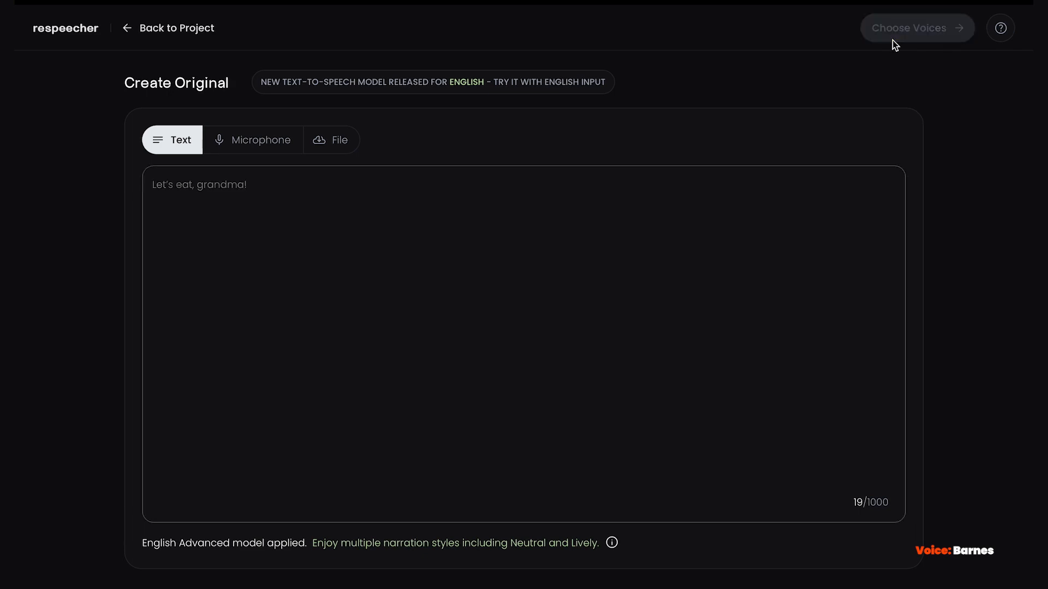
# - Choose the Constance voice with the Lively narration style, preview it and convert
pyautogui.click(916, 27)
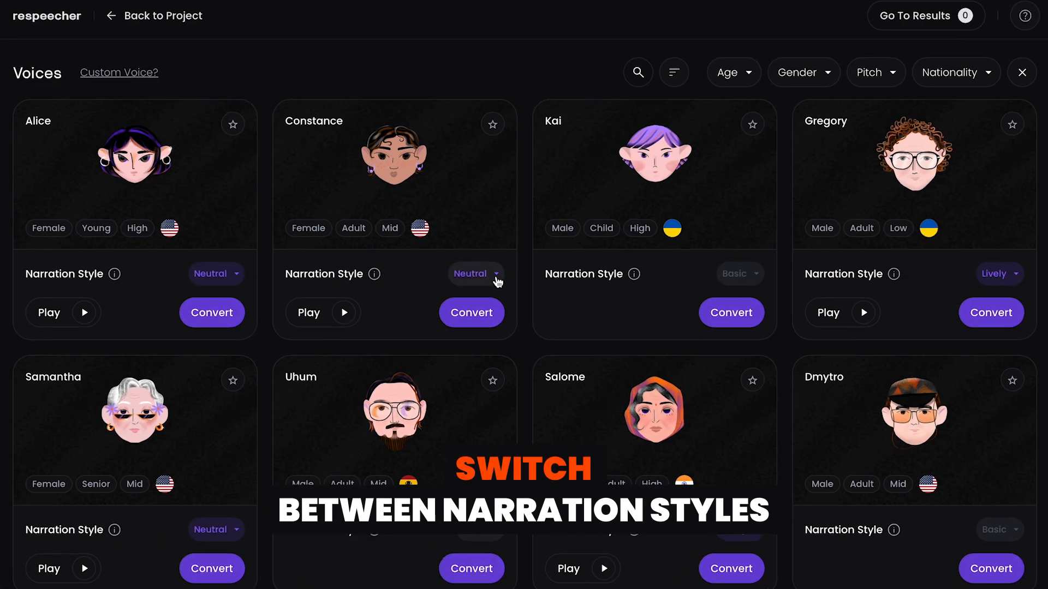
pyautogui.click(475, 274)
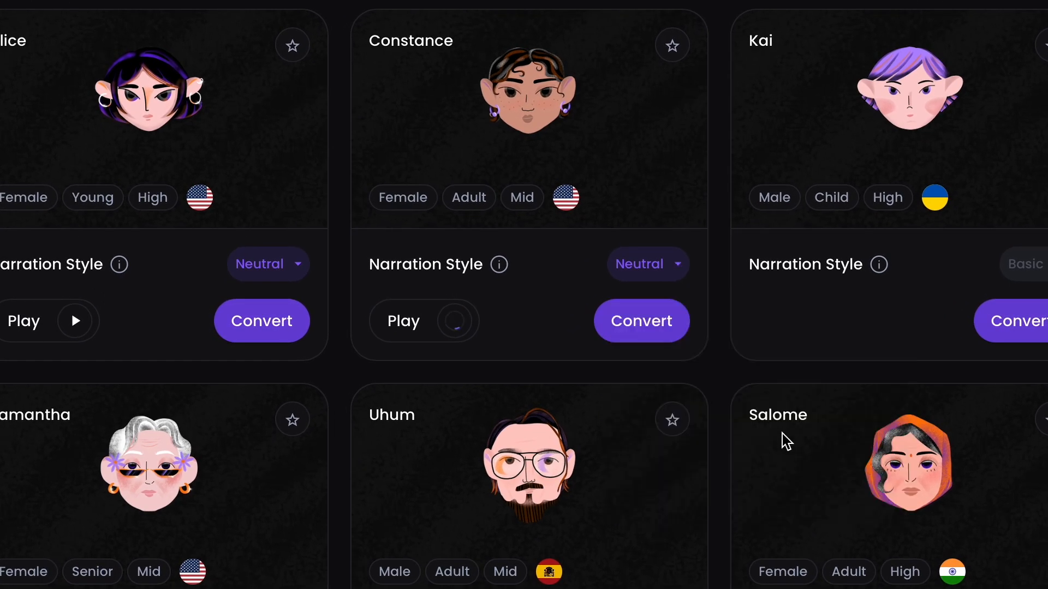
pyautogui.click(641, 320)
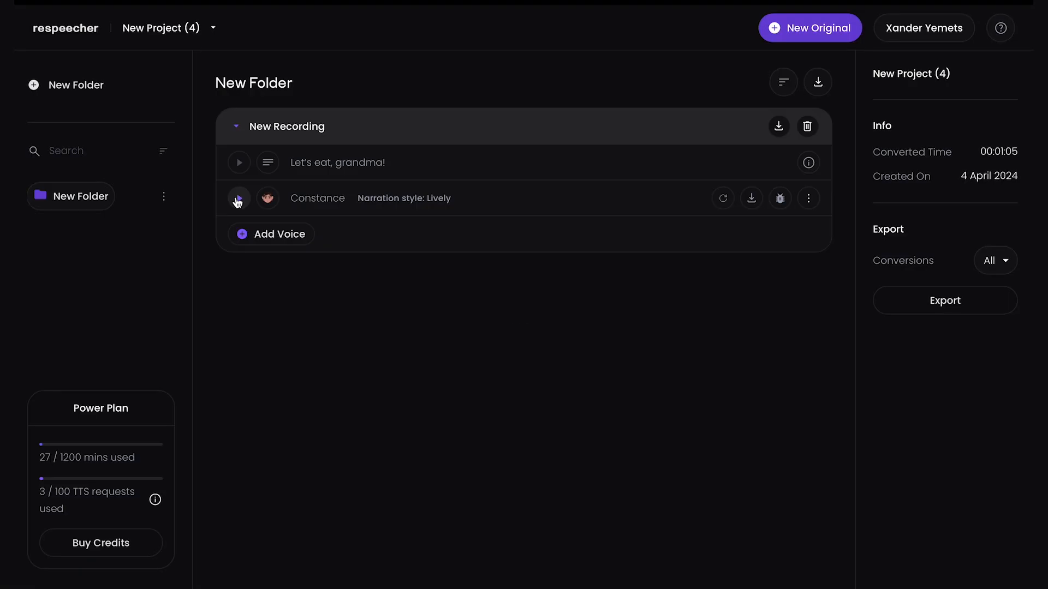
# - Play back the Constance conversion, then begin a new original recorded from the microphone
pyautogui.click(238, 198)
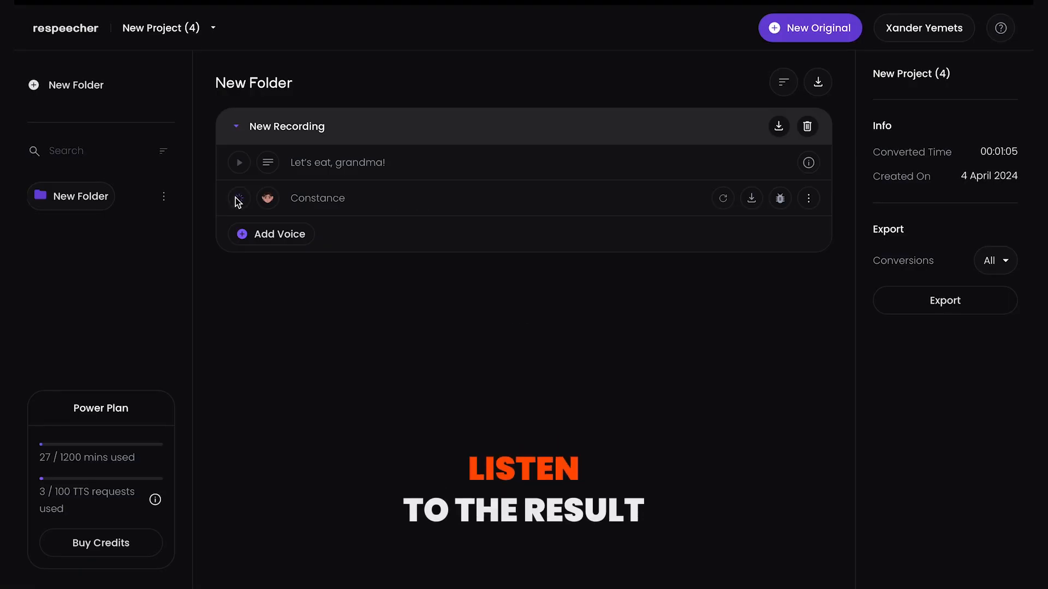
pyautogui.click(239, 198)
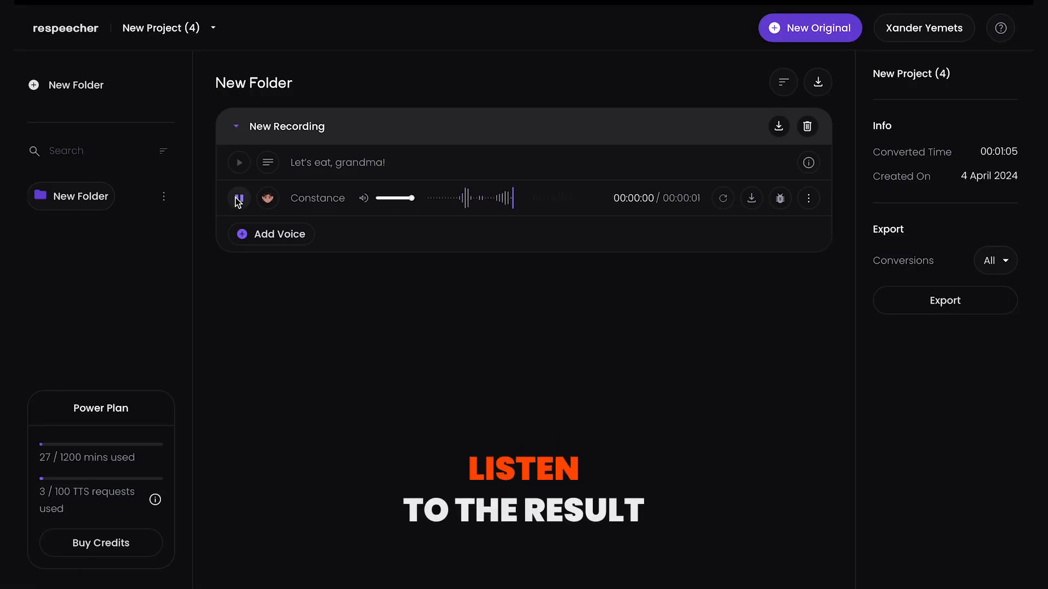
pyautogui.click(239, 198)
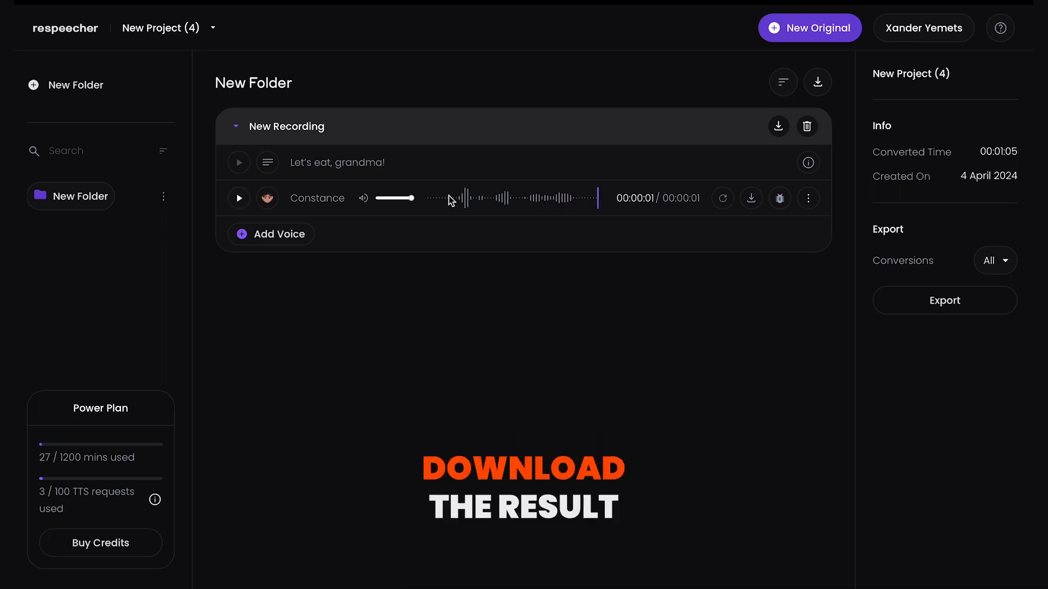
pyautogui.moveTo(751, 199)
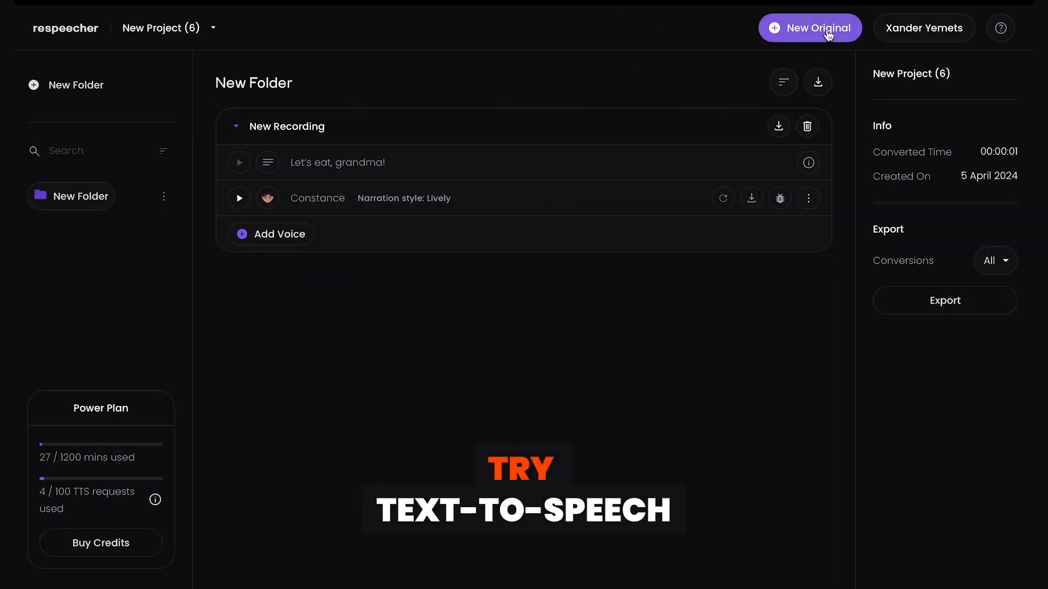
pyautogui.click(820, 28)
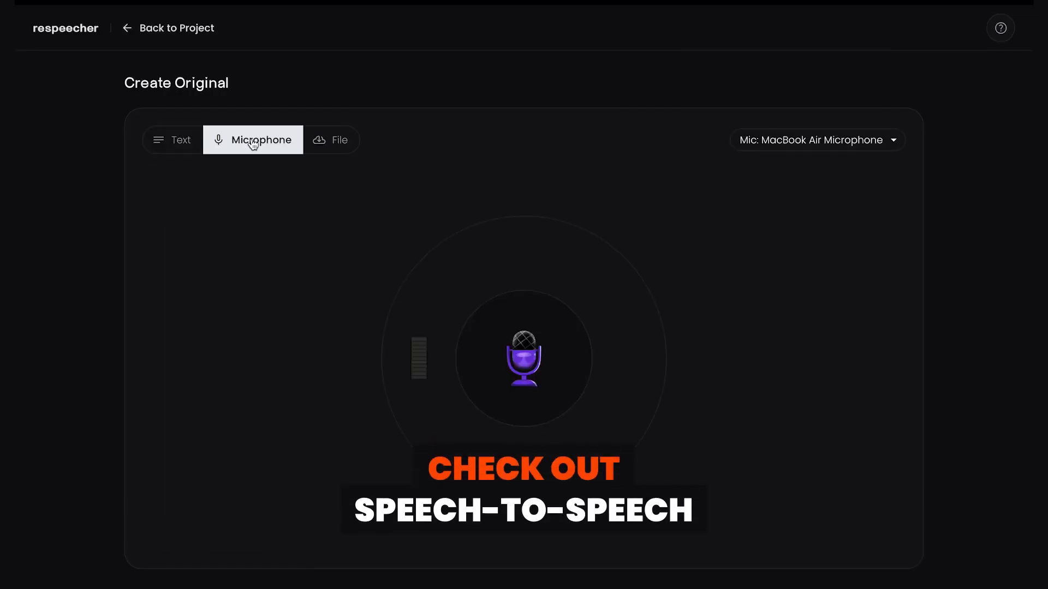